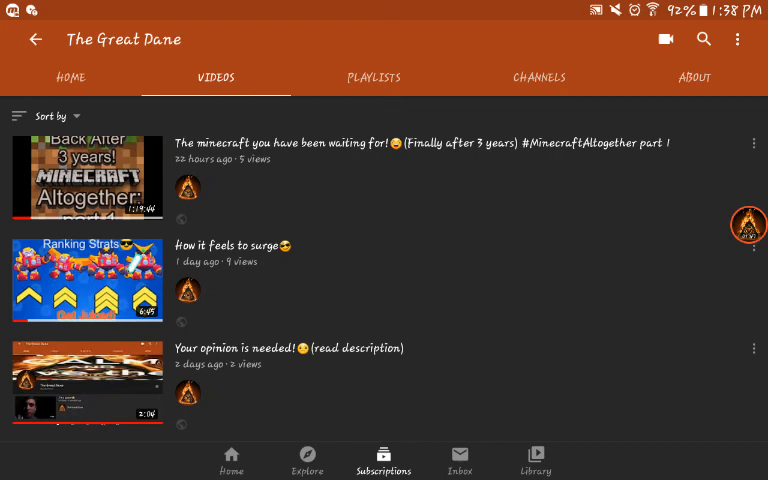
pyautogui.click(748, 224)
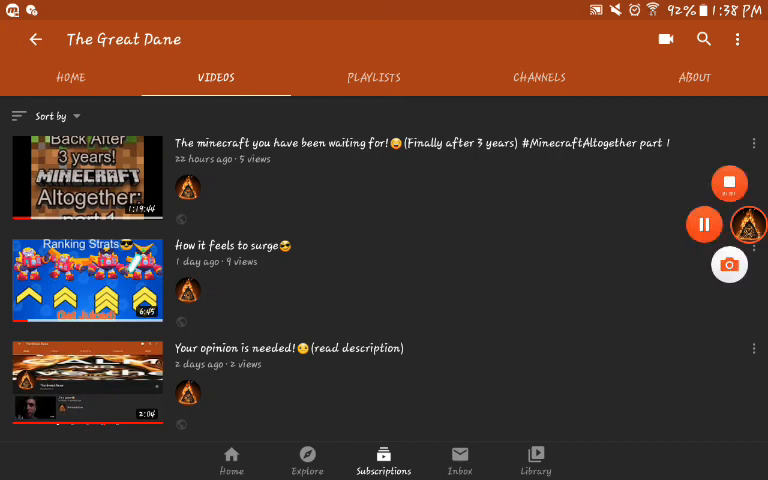